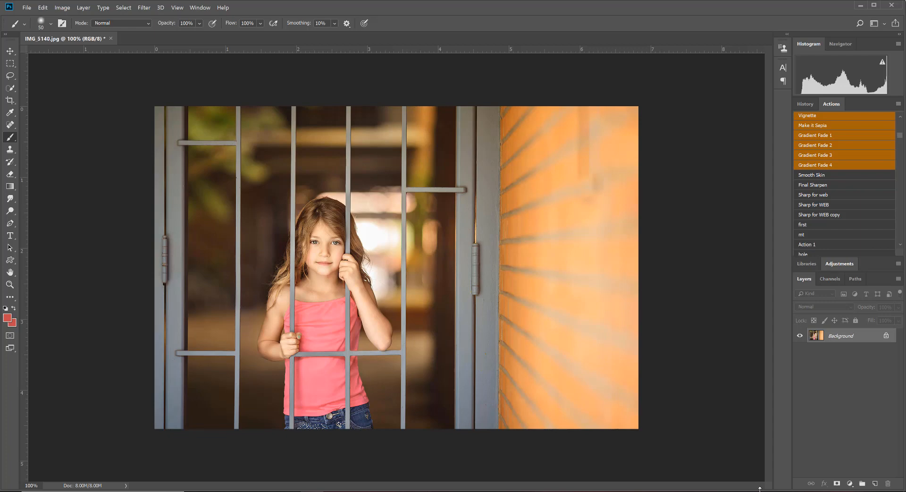
pyautogui.moveTo(255, 304)
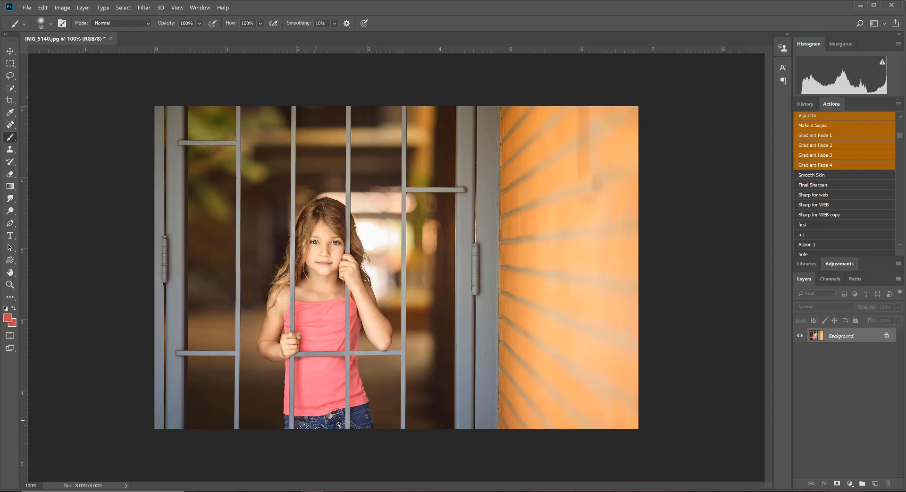
pyautogui.moveTo(406, 342)
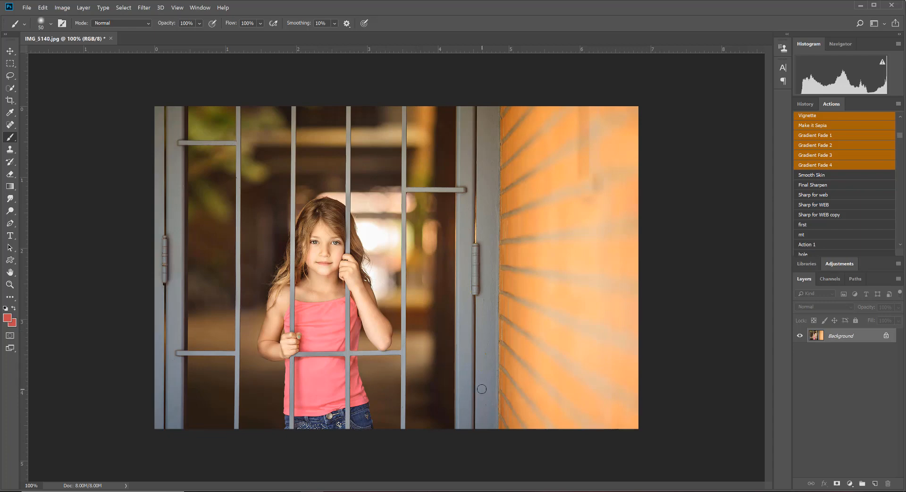
pyautogui.moveTo(320, 360)
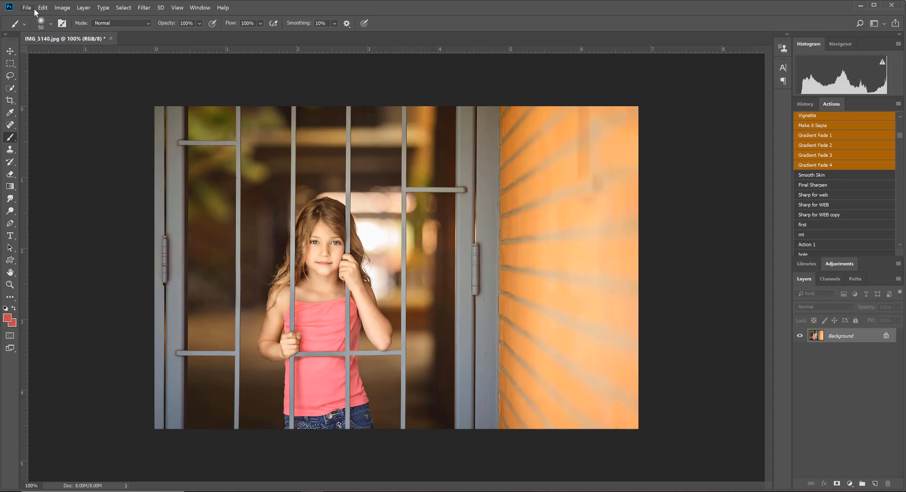
# Create a new empty layer, Layer 1, via Layer > New > Layer
pyautogui.click(87, 8)
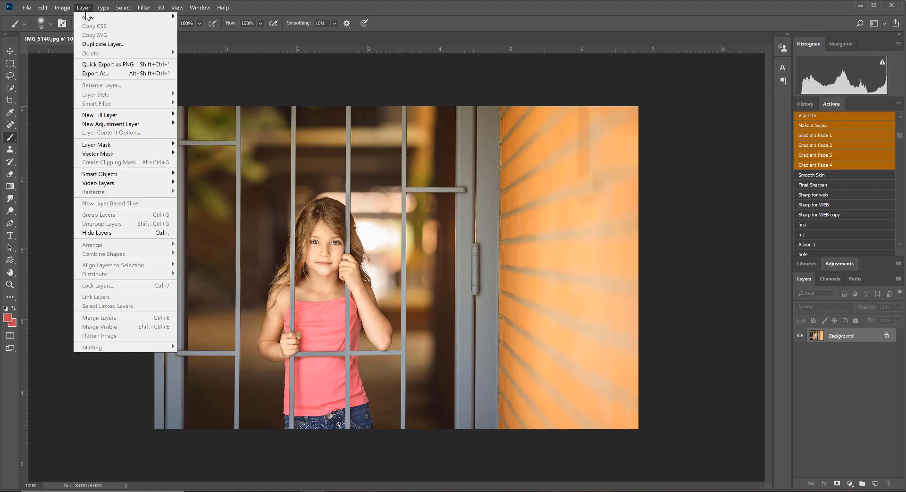
pyautogui.moveTo(87, 17)
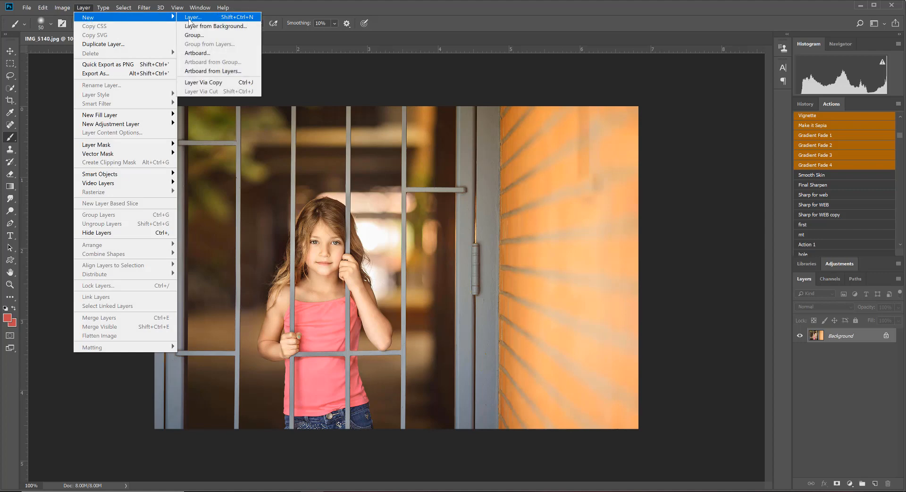
pyautogui.click(191, 17)
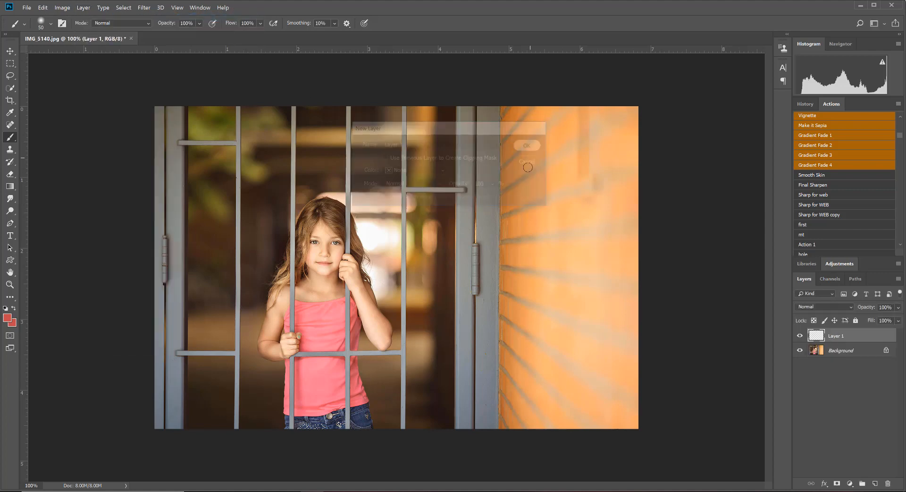
pyautogui.click(527, 145)
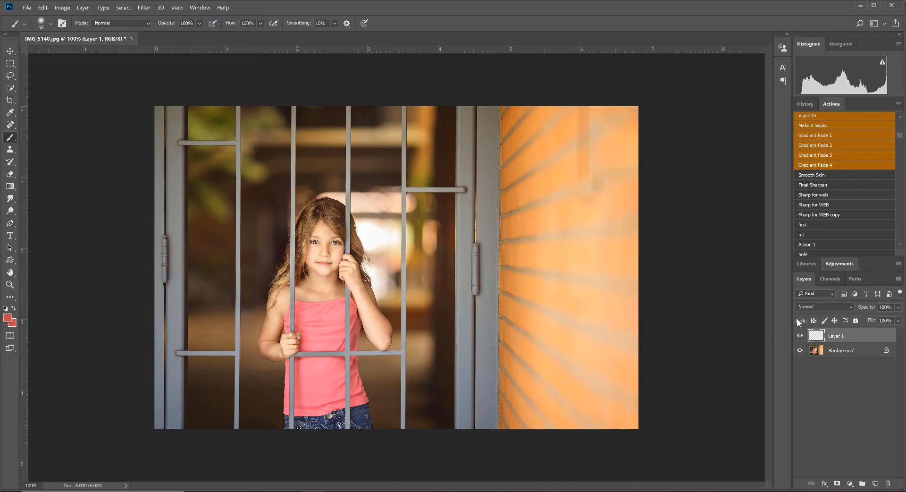
pyautogui.moveTo(789, 320)
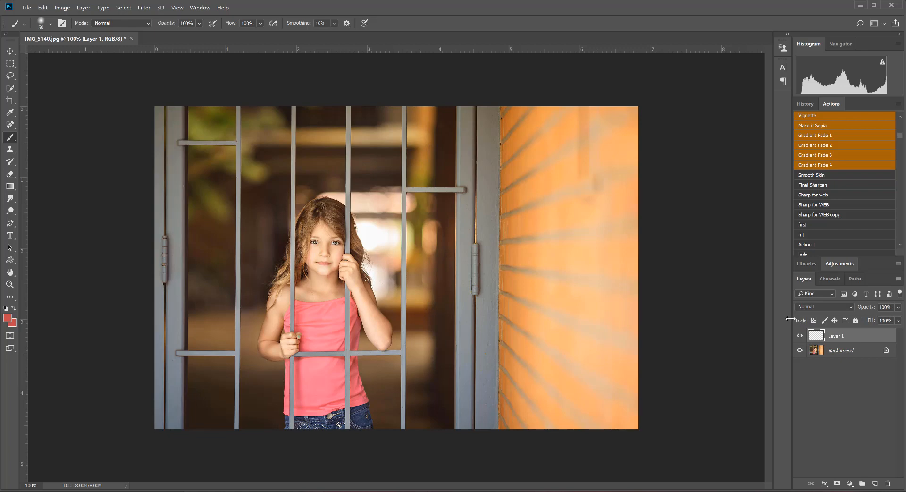
pyautogui.moveTo(313, 407)
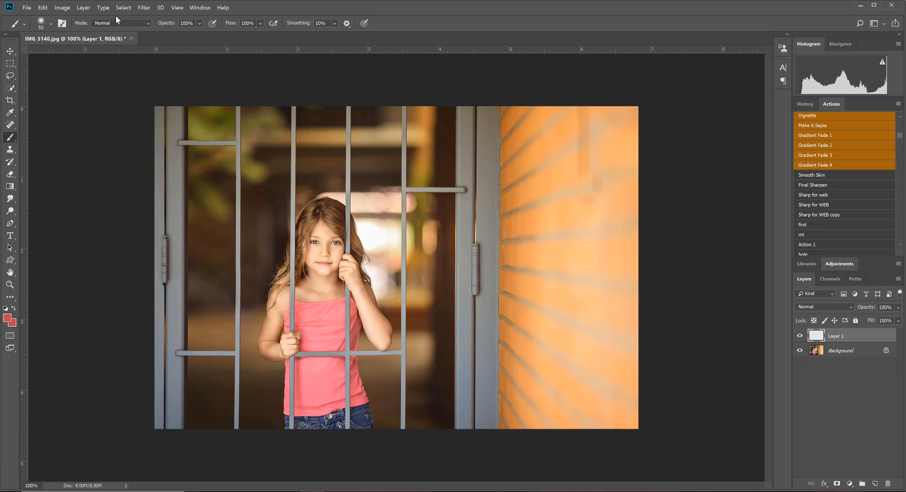
# Start a Color Range selection set to Sampled Colors with a Grayscale selection preview
pyautogui.click(124, 8)
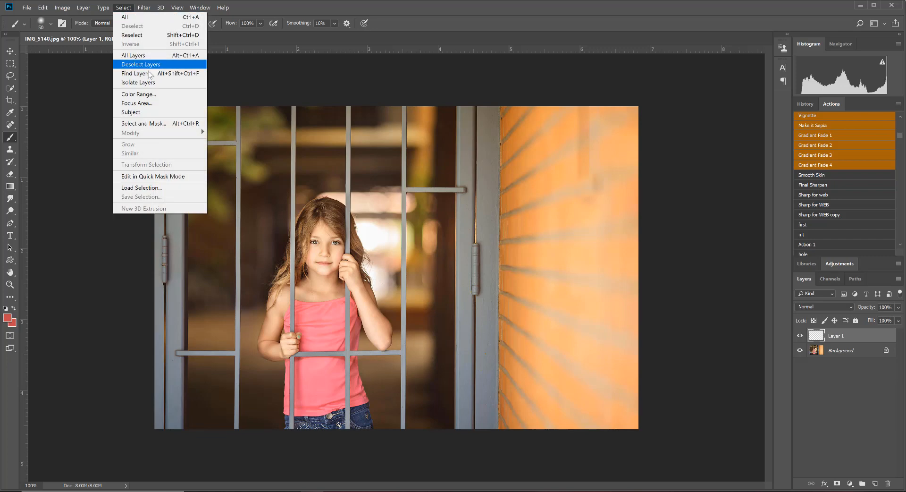
pyautogui.click(138, 93)
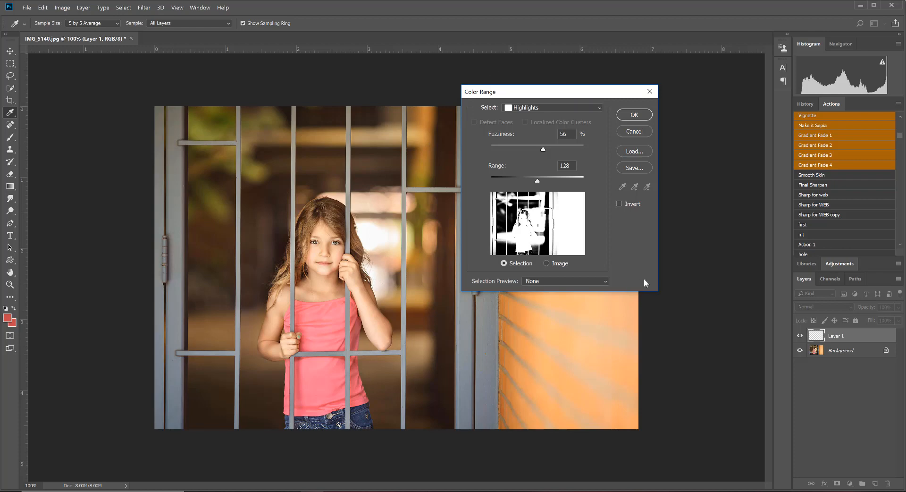
pyautogui.moveTo(494, 116)
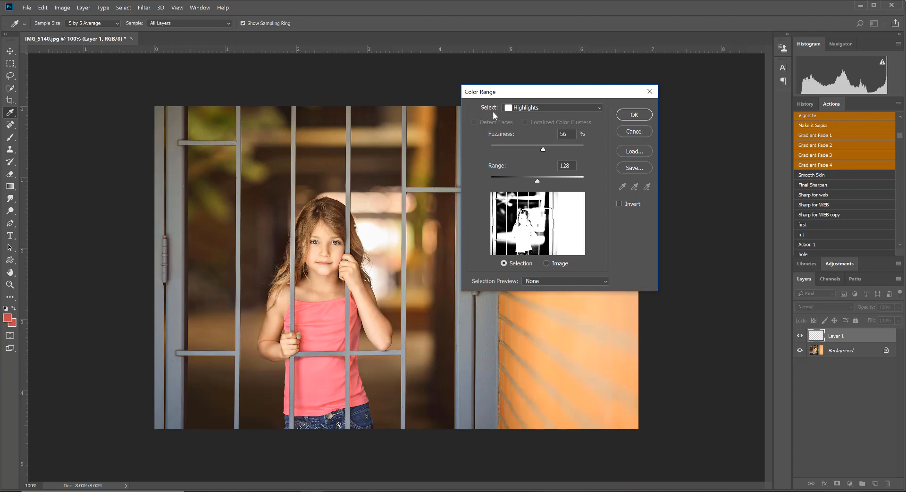
pyautogui.moveTo(585, 114)
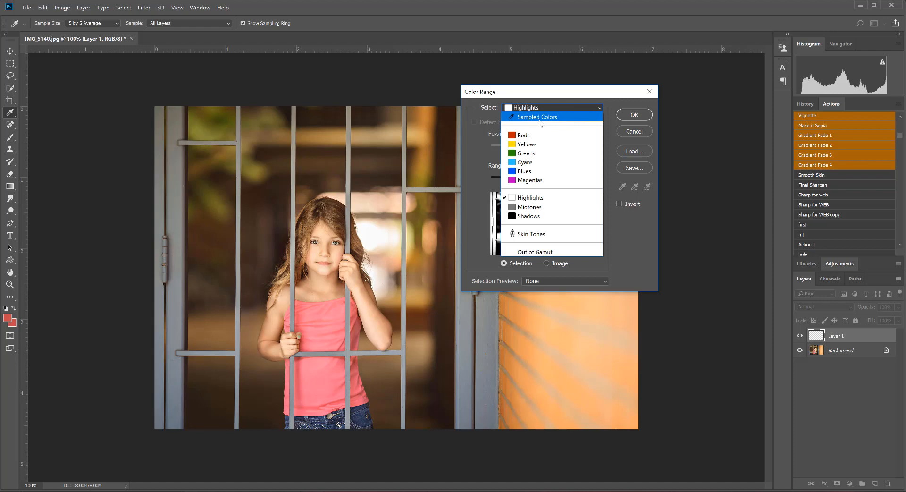
pyautogui.click(537, 116)
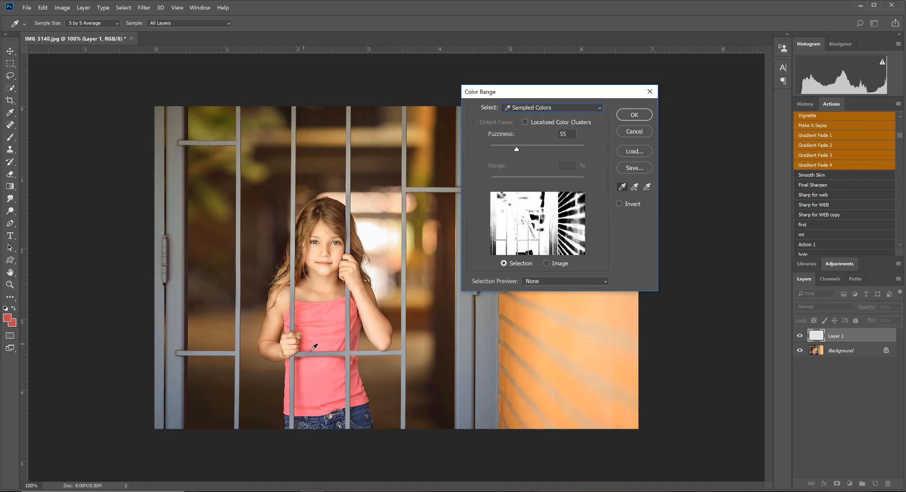
pyautogui.moveTo(325, 343)
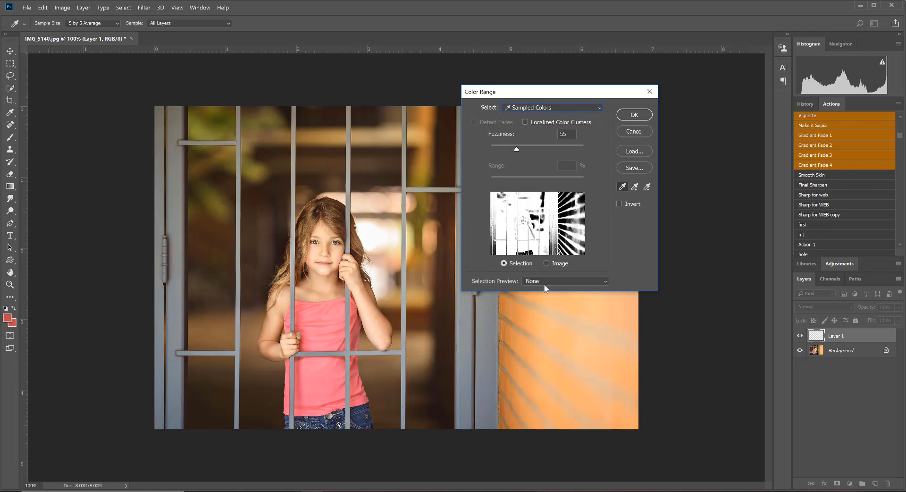
pyautogui.click(565, 281)
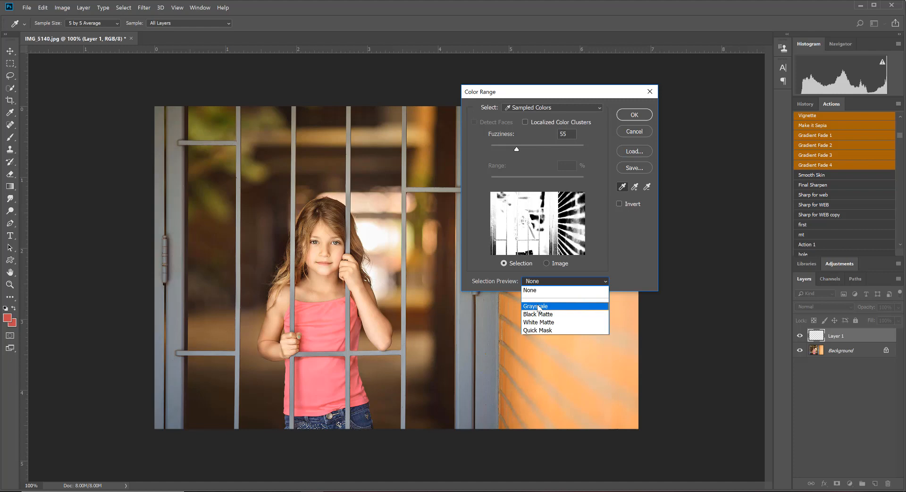
pyautogui.click(536, 306)
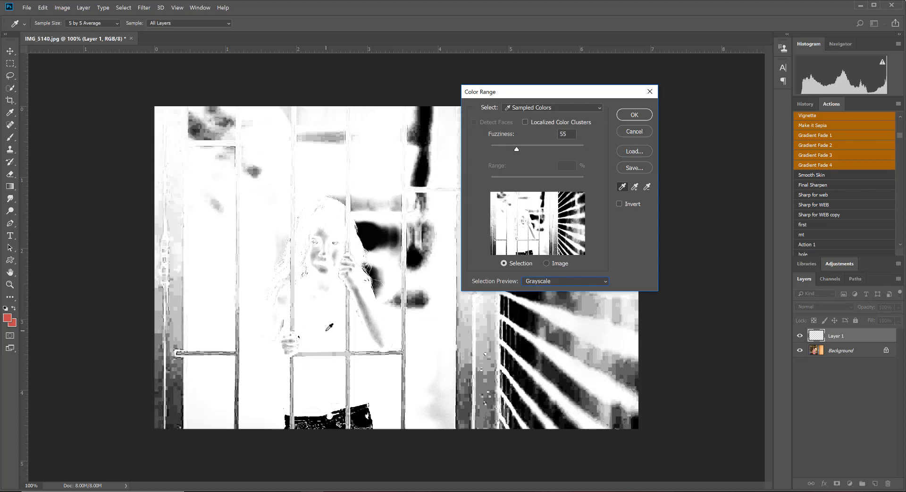
# Sample the pink shirt and try fuzziness up to 138, then settle it at 84
pyautogui.click(329, 387)
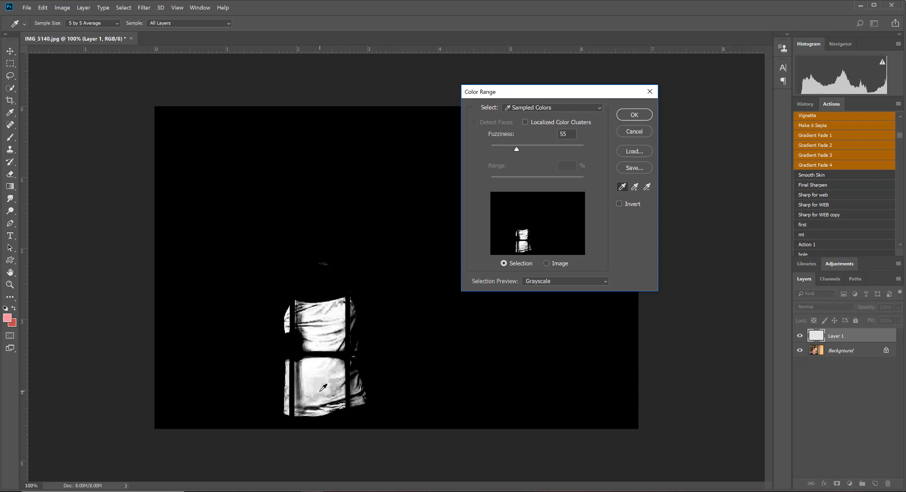
pyautogui.moveTo(276, 216)
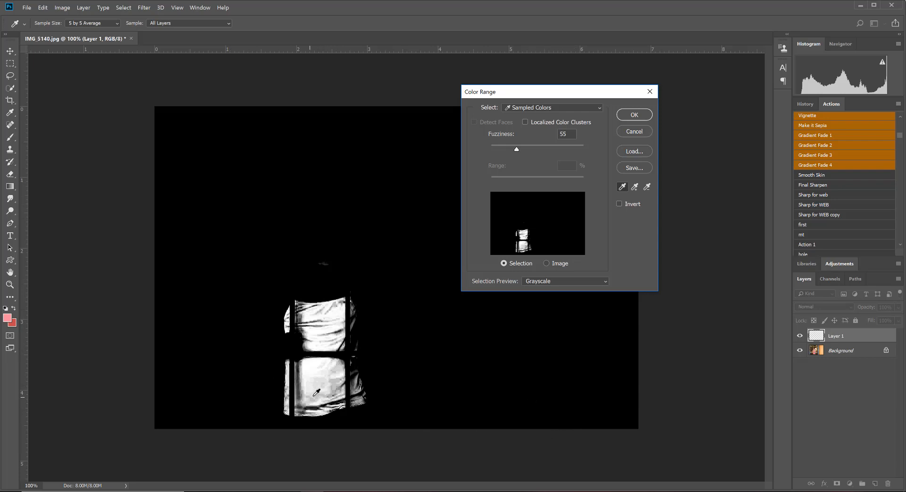
pyautogui.moveTo(191, 324)
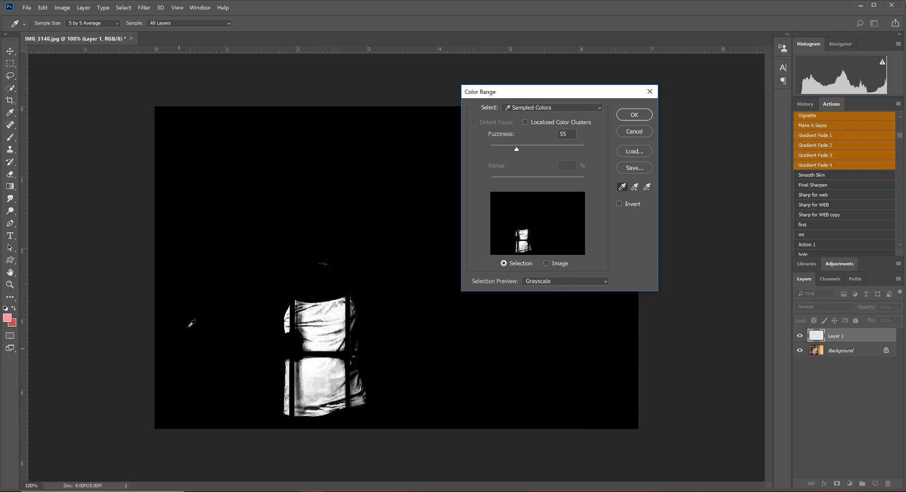
pyautogui.moveTo(506, 380)
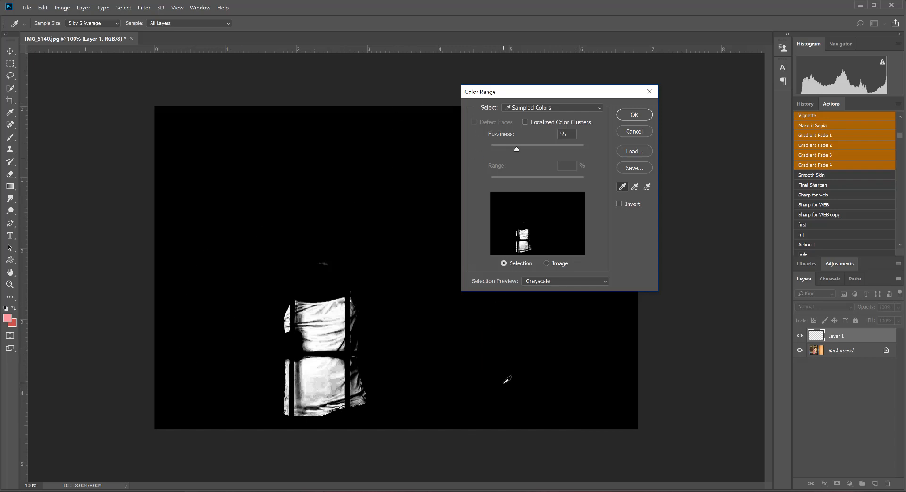
pyautogui.moveTo(536, 151)
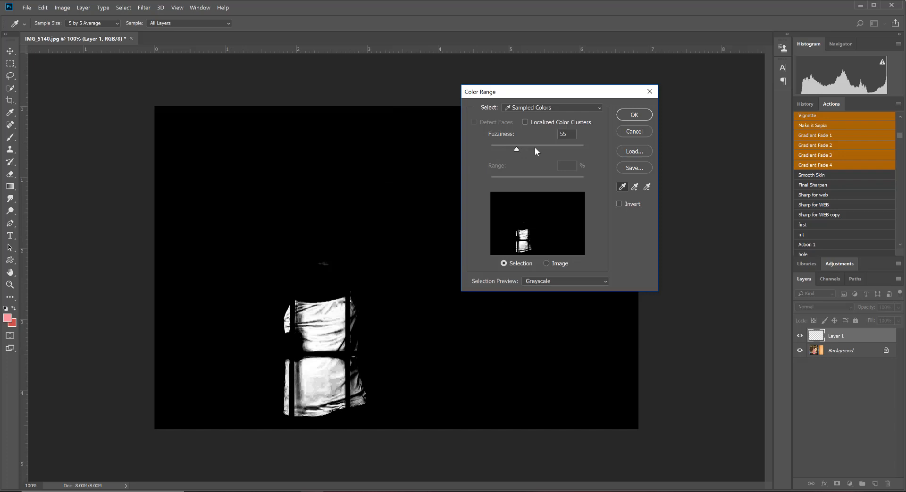
pyautogui.moveTo(517, 149); pyautogui.dragTo(548, 149)
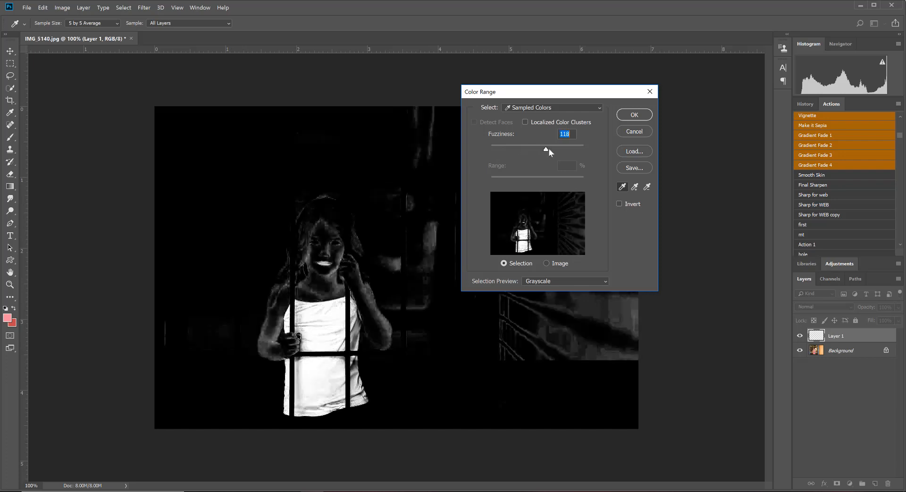
pyautogui.moveTo(546, 149); pyautogui.dragTo(554, 149)
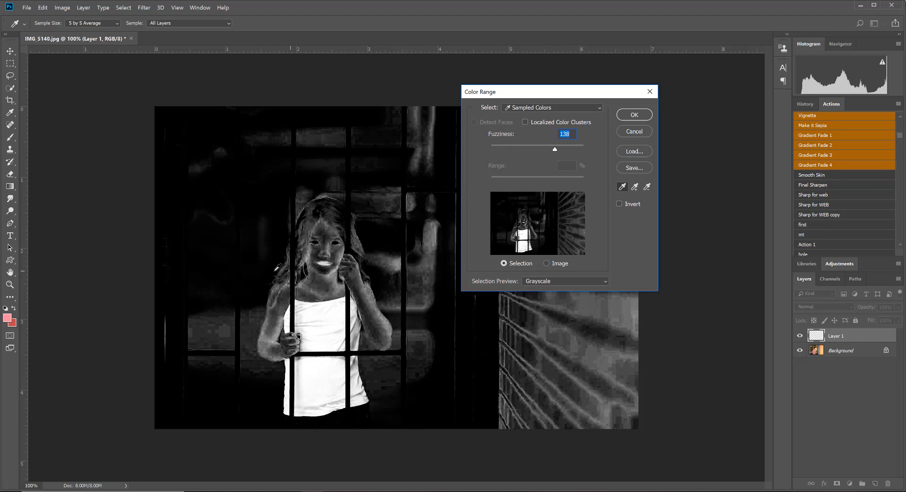
pyautogui.moveTo(555, 151)
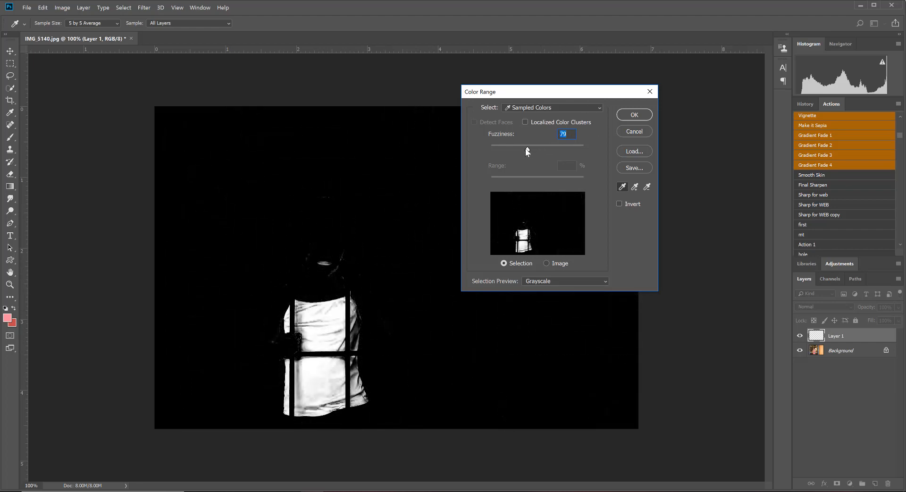
pyautogui.moveTo(526, 145); pyautogui.dragTo(532, 145)
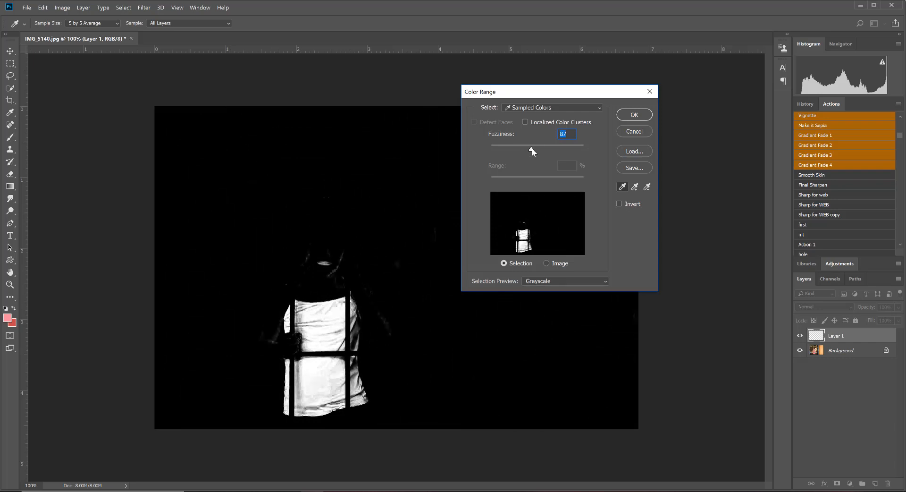
pyautogui.moveTo(532, 150); pyautogui.dragTo(530, 150)
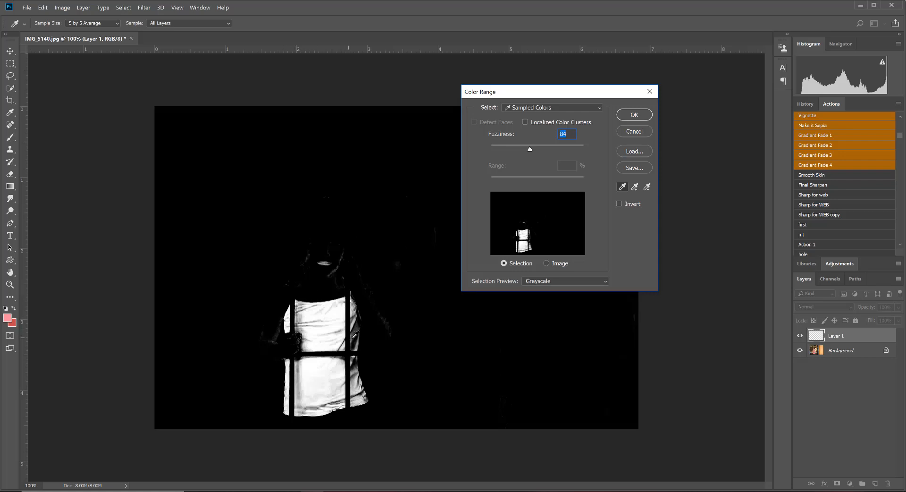
pyautogui.moveTo(304, 324)
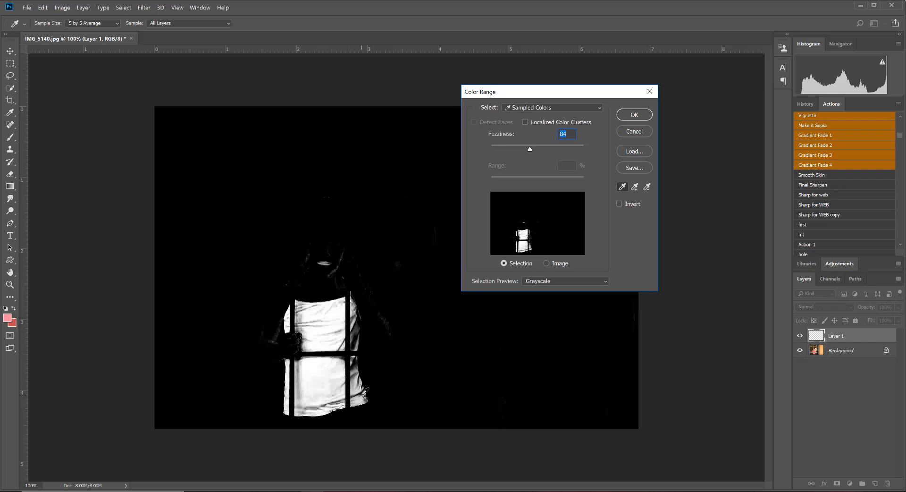
pyautogui.moveTo(636, 192)
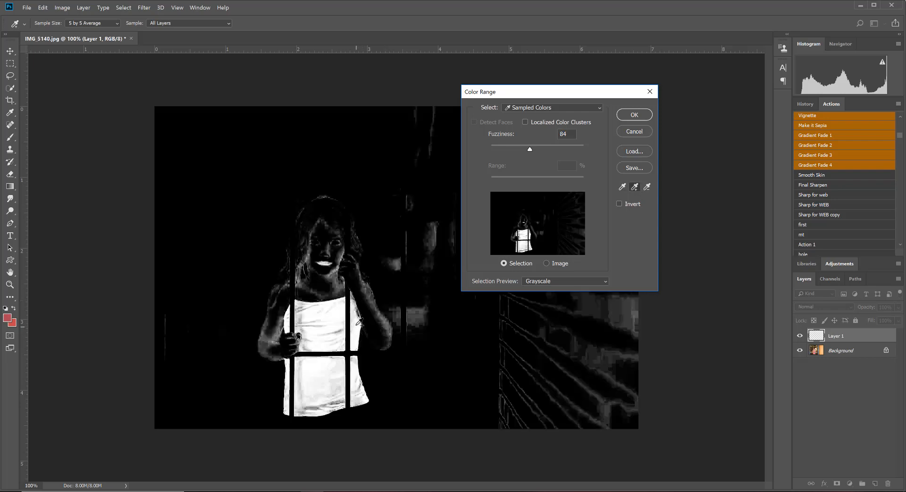
# Resample the shirt, lower fuzziness to 49 so only the shirt stays, and confirm the selection
pyautogui.click(319, 325)
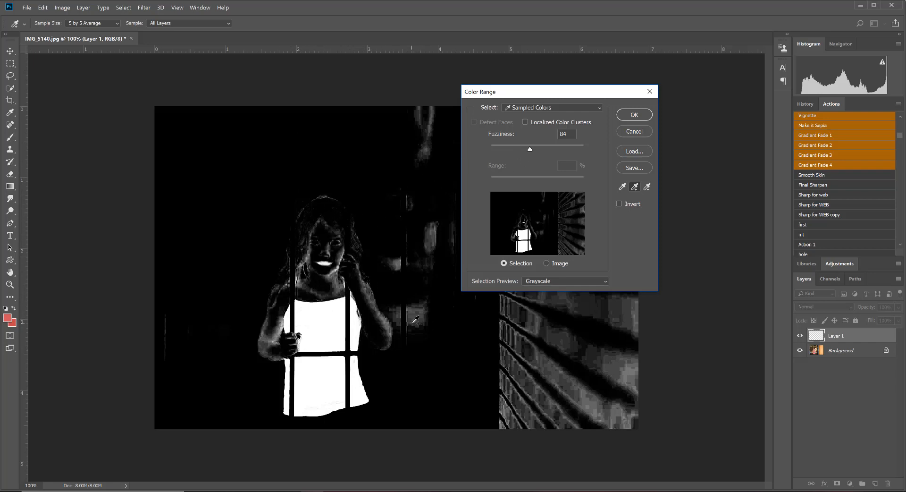
pyautogui.moveTo(530, 149); pyautogui.dragTo(527, 149)
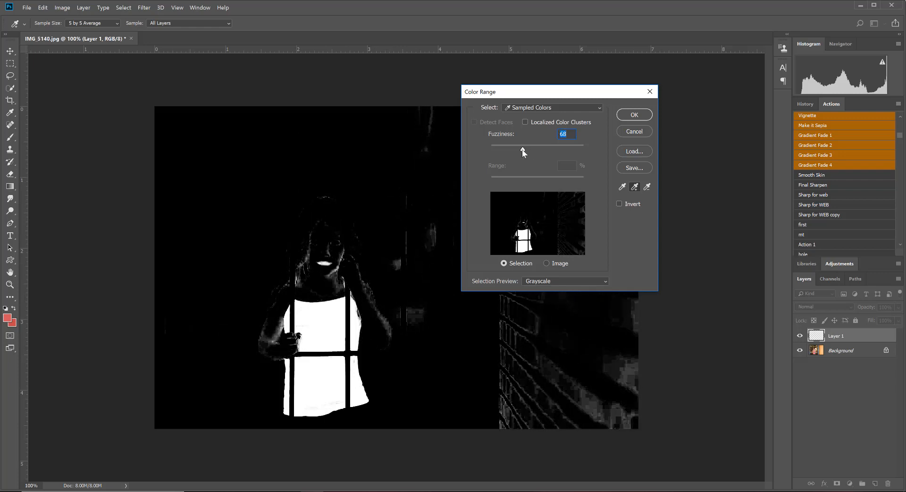
pyautogui.moveTo(522, 144); pyautogui.dragTo(518, 144)
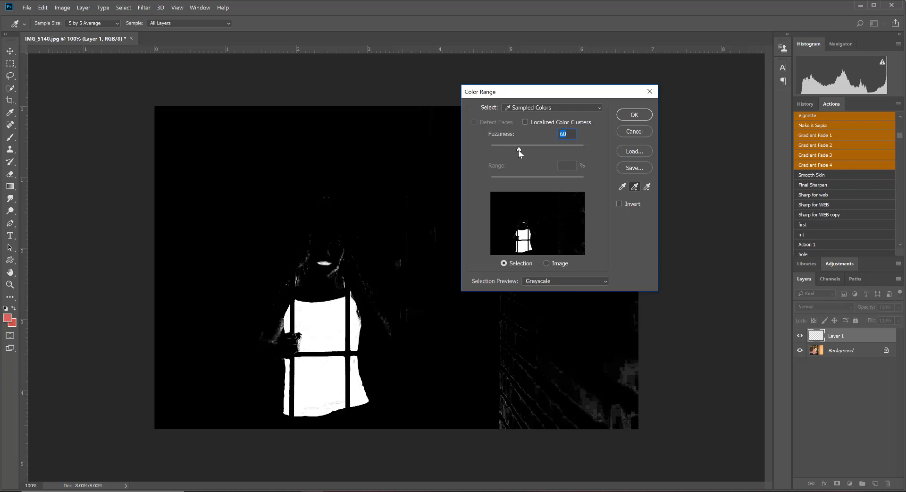
pyautogui.moveTo(526, 145); pyautogui.dragTo(516, 146)
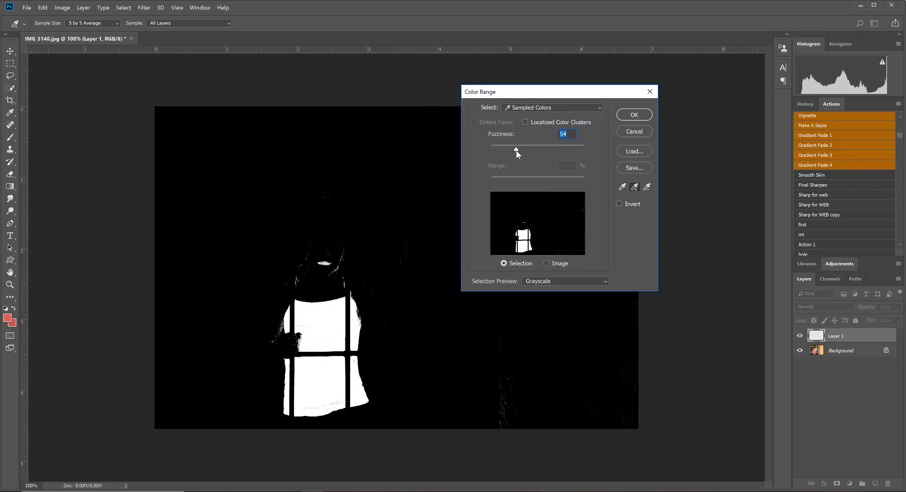
pyautogui.moveTo(516, 150); pyautogui.dragTo(513, 149)
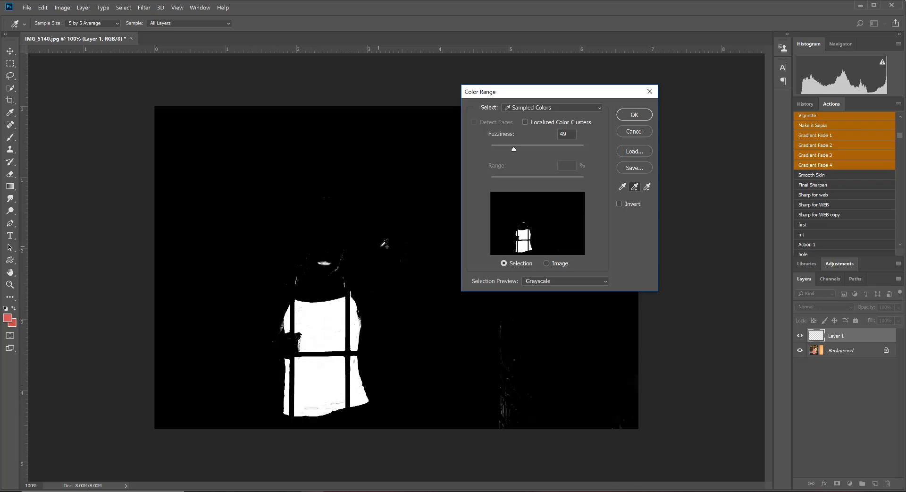
pyautogui.click(635, 115)
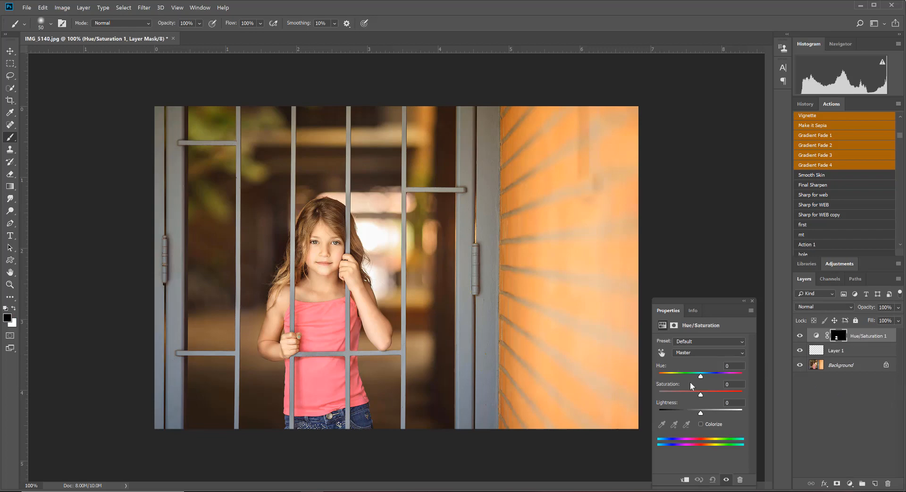
pyautogui.moveTo(703, 378)
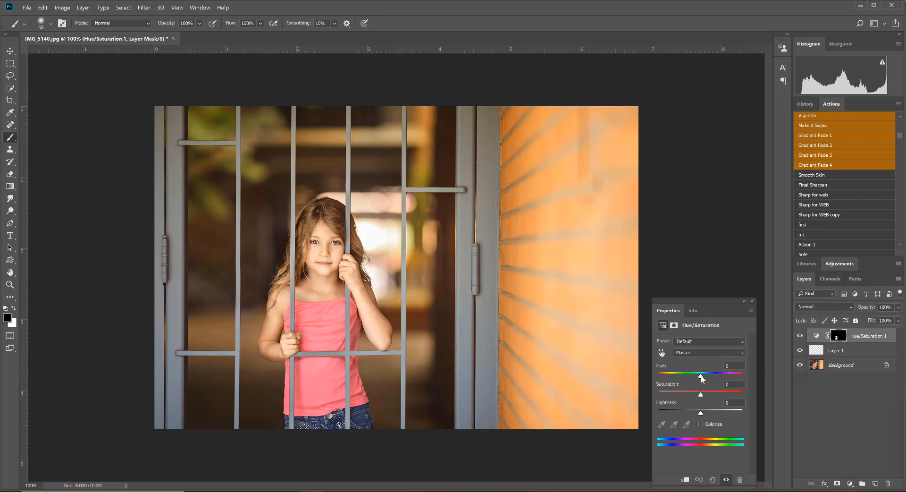
# Sweep the Hue slider through purple-blue, turquoise and orange back to magenta
pyautogui.moveTo(701, 374); pyautogui.dragTo(697, 374)
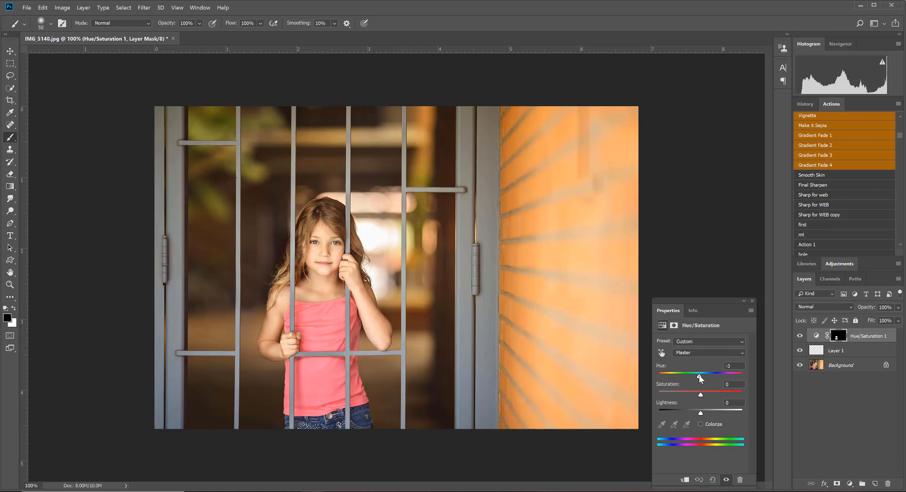
pyautogui.moveTo(699, 374); pyautogui.dragTo(685, 374)
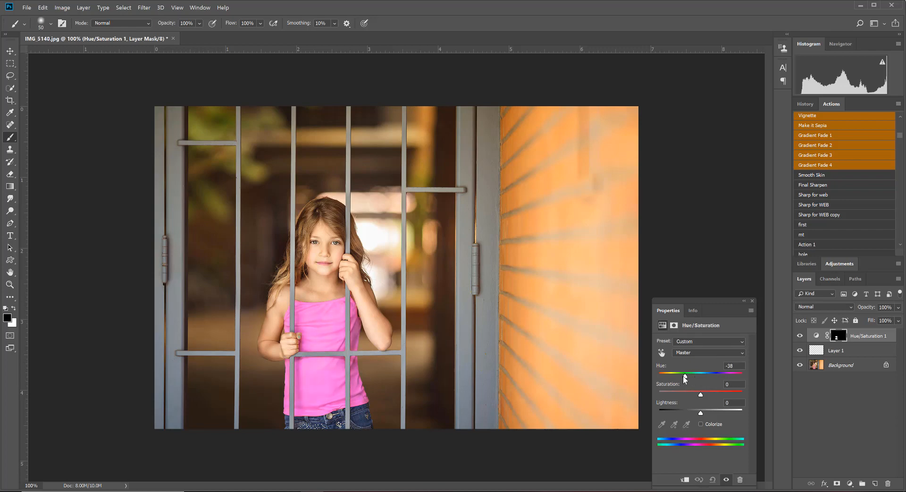
pyautogui.moveTo(686, 374); pyautogui.dragTo(669, 374)
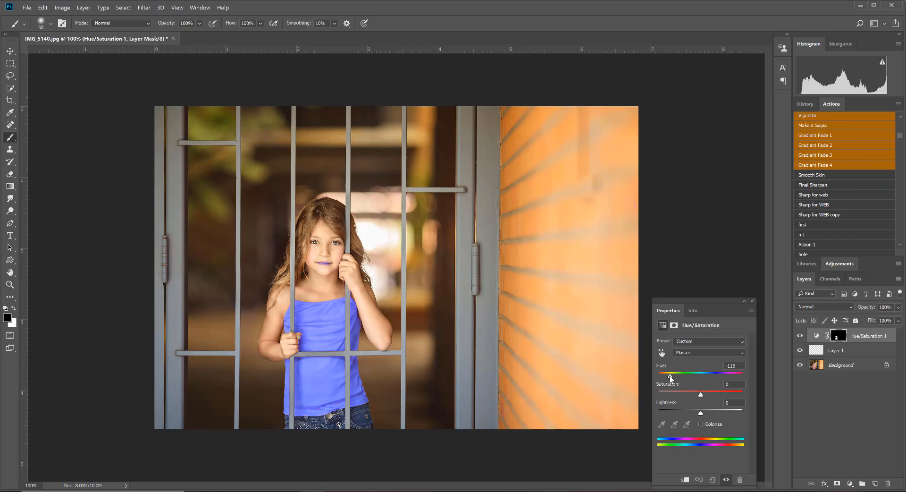
pyautogui.moveTo(670, 374); pyautogui.dragTo(663, 375)
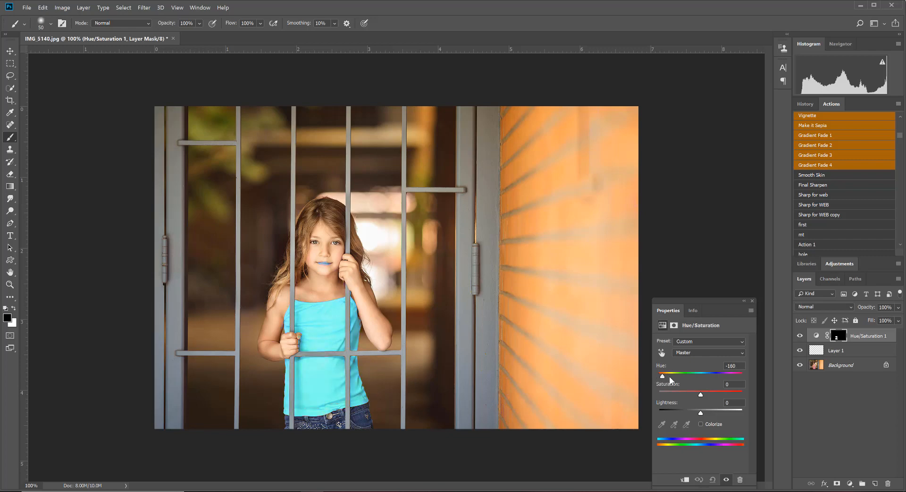
pyautogui.moveTo(663, 375); pyautogui.dragTo(718, 375)
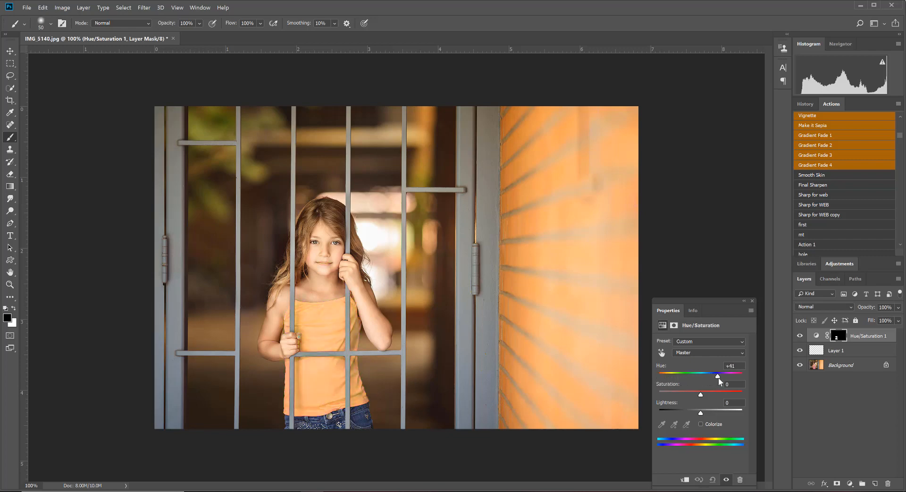
pyautogui.moveTo(717, 375); pyautogui.dragTo(678, 375)
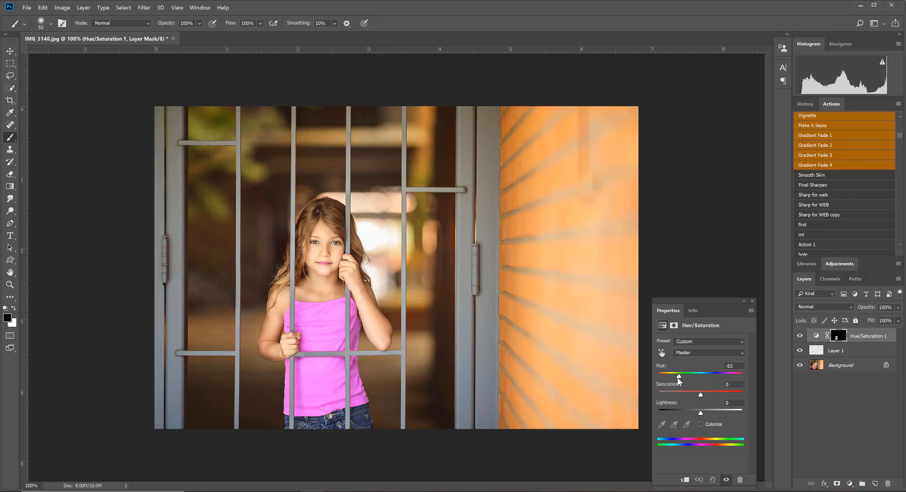
# Fine-tune the shirt's hue to a violet-purple at about -71
pyautogui.moveTo(678, 373); pyautogui.dragTo(671, 373)
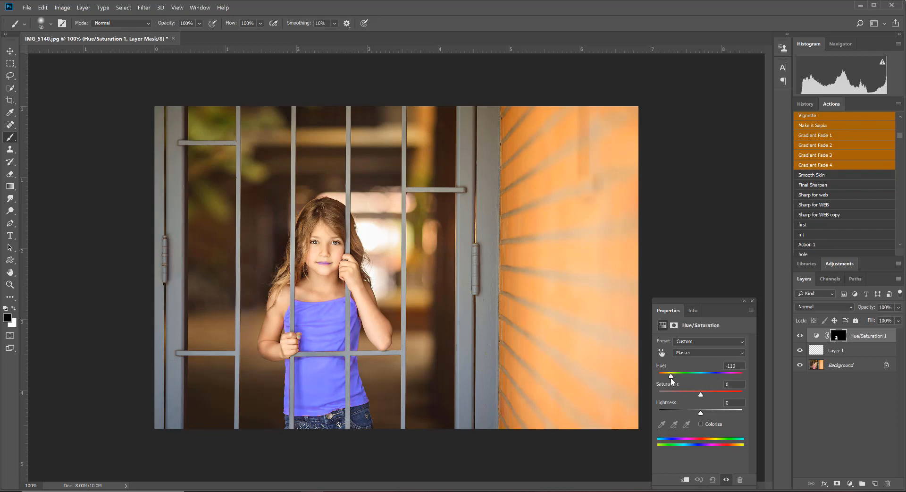
pyautogui.moveTo(671, 374); pyautogui.dragTo(679, 374)
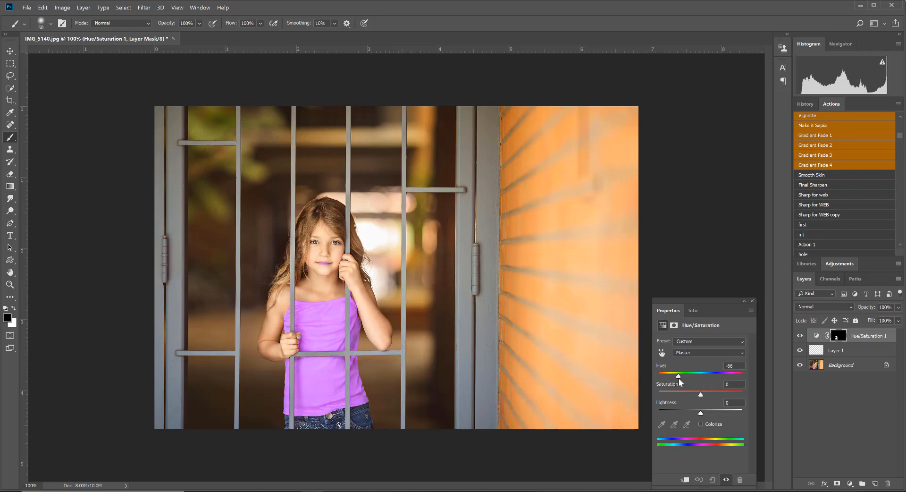
pyautogui.moveTo(678, 375); pyautogui.dragTo(681, 375)
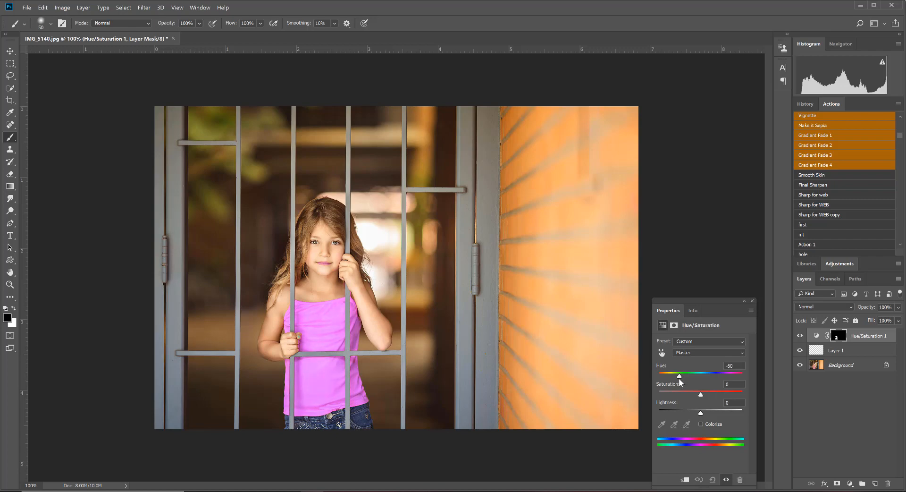
pyautogui.moveTo(679, 375); pyautogui.dragTo(668, 375)
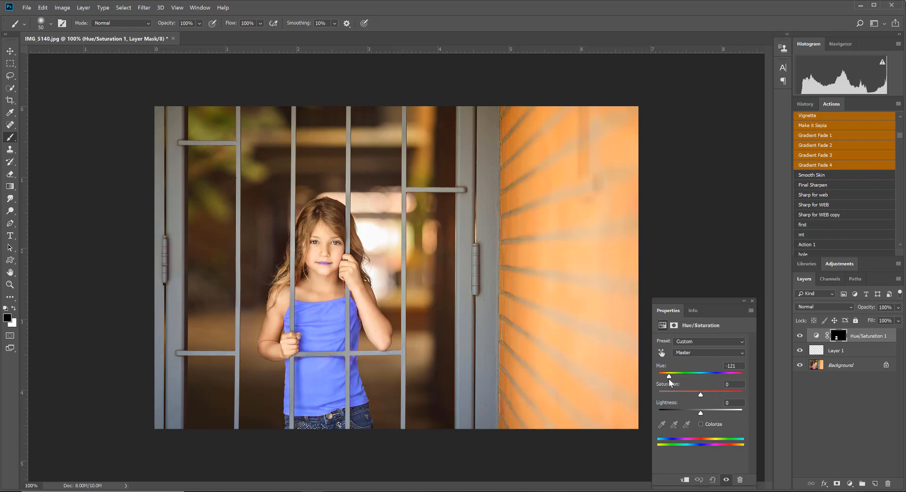
pyautogui.moveTo(668, 375); pyautogui.dragTo(679, 374)
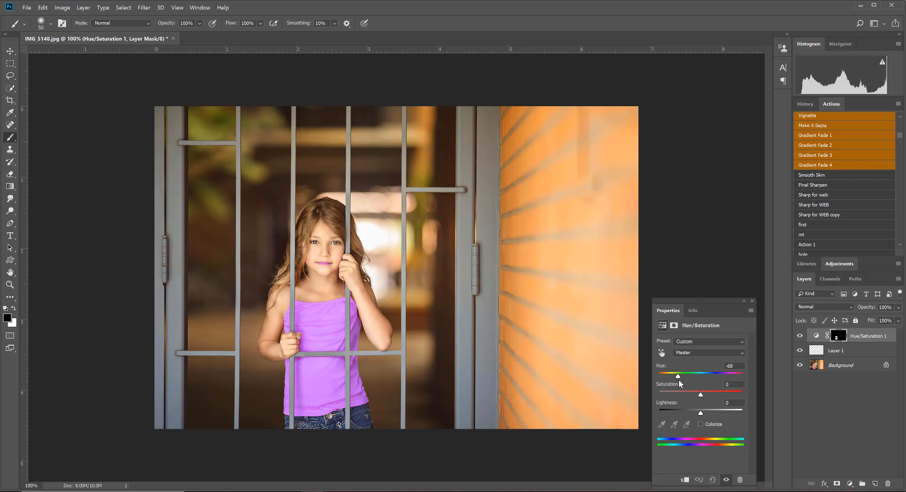
pyautogui.moveTo(678, 375); pyautogui.dragTo(676, 375)
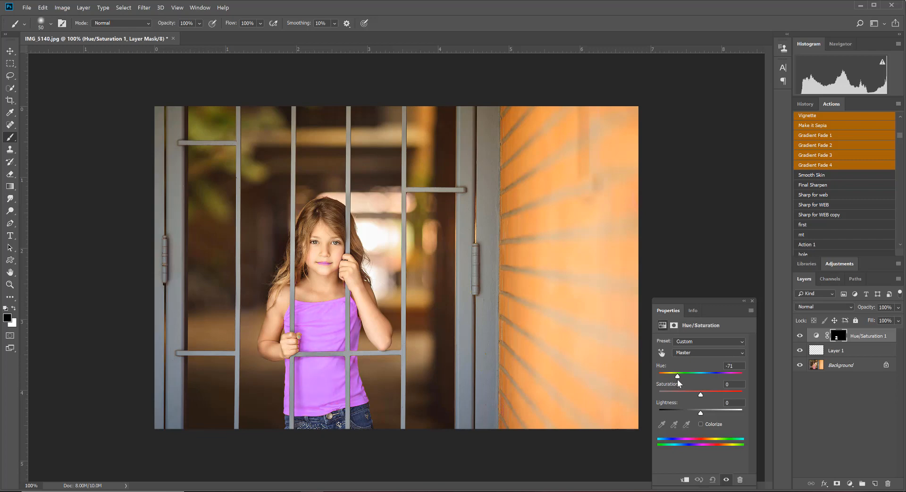
pyautogui.moveTo(338, 386)
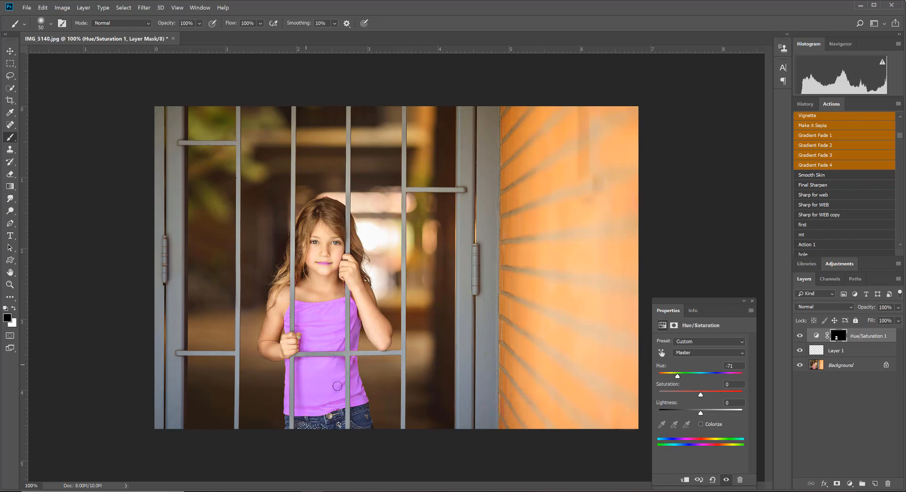
pyautogui.moveTo(320, 398)
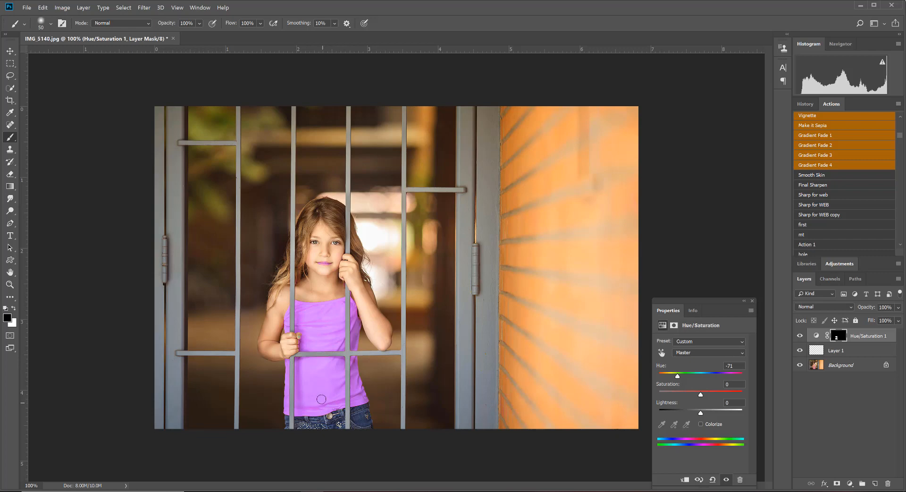
pyautogui.moveTo(702, 397)
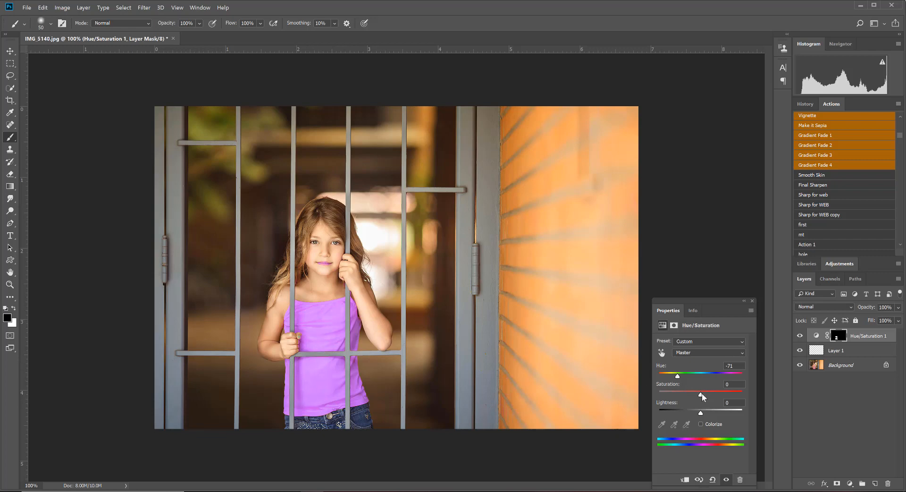
# Lower the shirt's saturation to -14 and begin darkening its lightness
pyautogui.moveTo(702, 393); pyautogui.dragTo(697, 393)
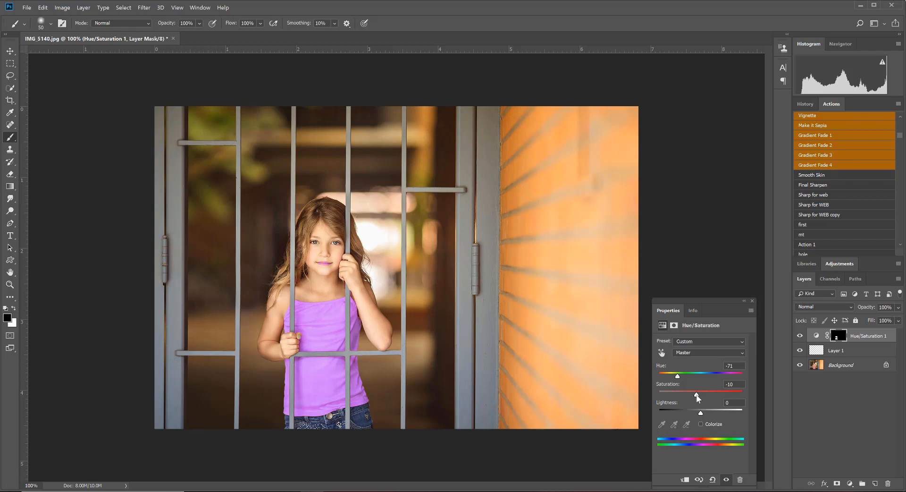
pyautogui.moveTo(699, 390); pyautogui.dragTo(696, 391)
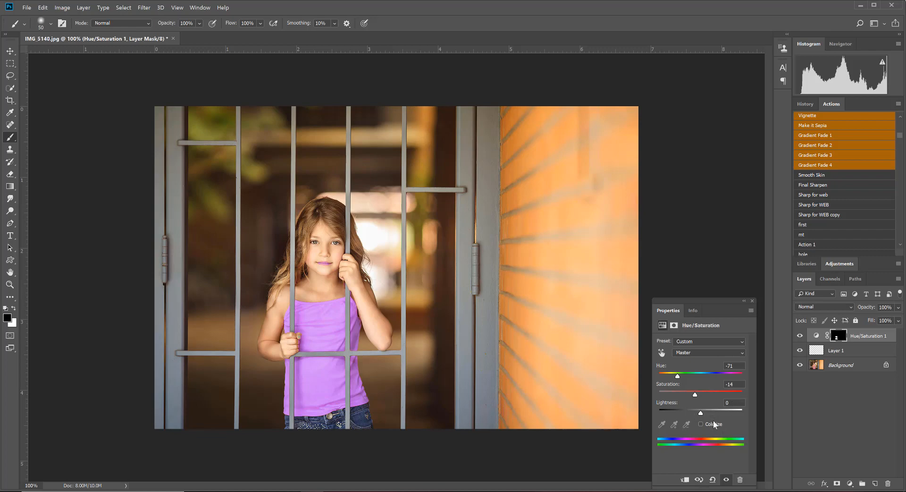
pyautogui.moveTo(700, 412); pyautogui.dragTo(696, 413)
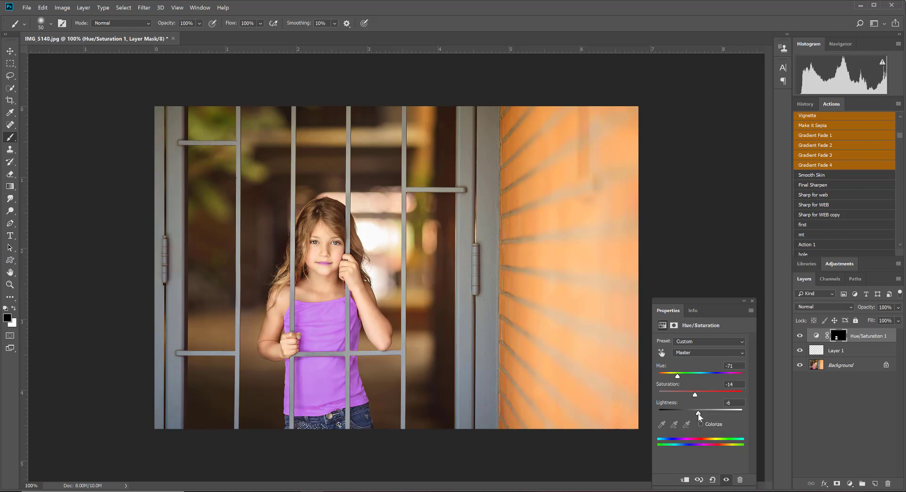
pyautogui.moveTo(699, 415); pyautogui.dragTo(694, 415)
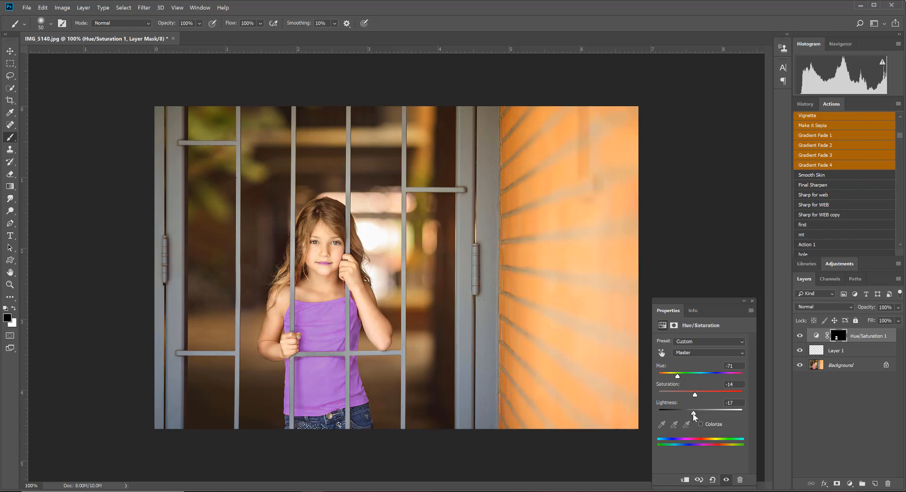
# Bring the shirt's lightness back to about +1, near the original brightness
pyautogui.moveTo(694, 409); pyautogui.dragTo(709, 410)
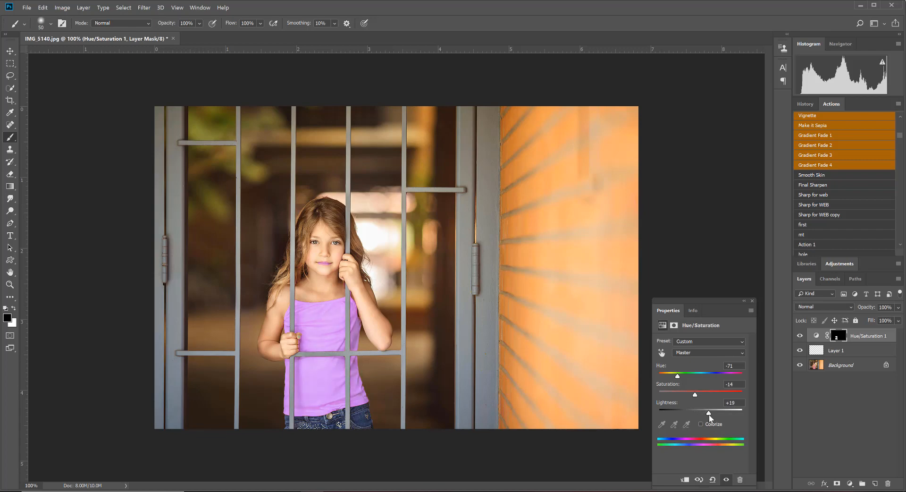
pyautogui.moveTo(708, 412); pyautogui.dragTo(696, 413)
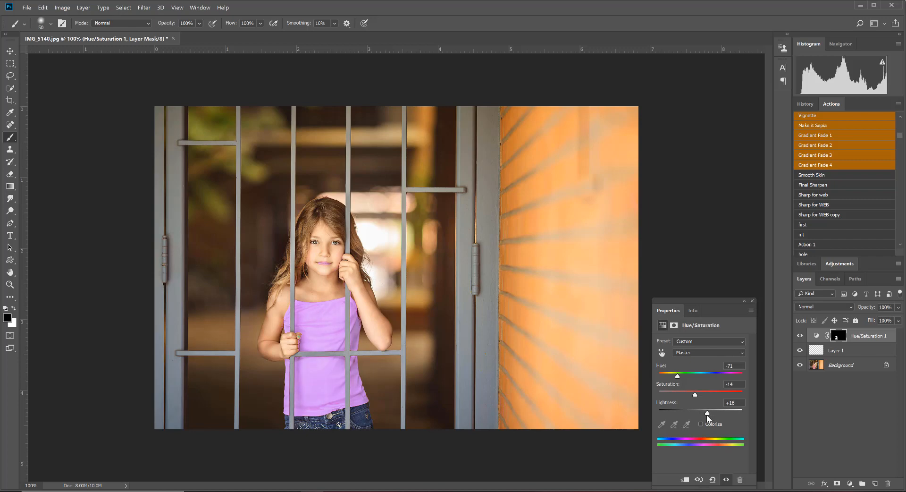
pyautogui.moveTo(707, 413); pyautogui.dragTo(702, 413)
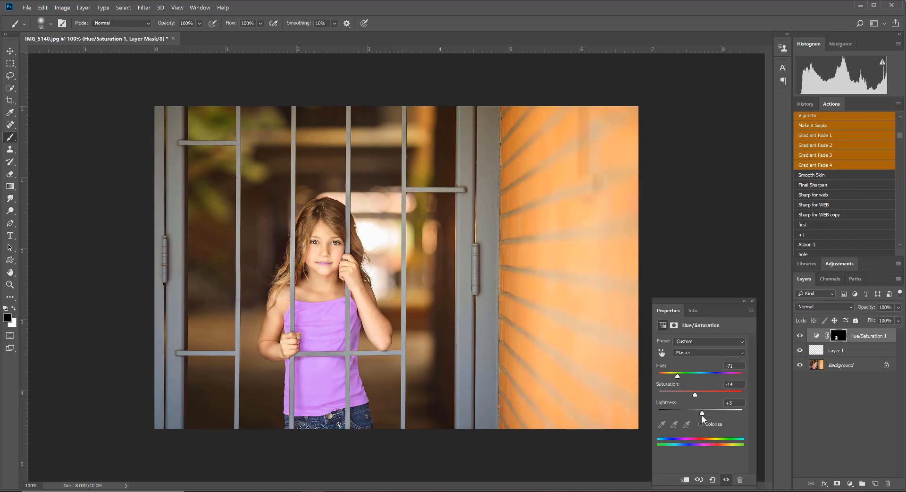
pyautogui.moveTo(701, 412); pyautogui.dragTo(696, 411)
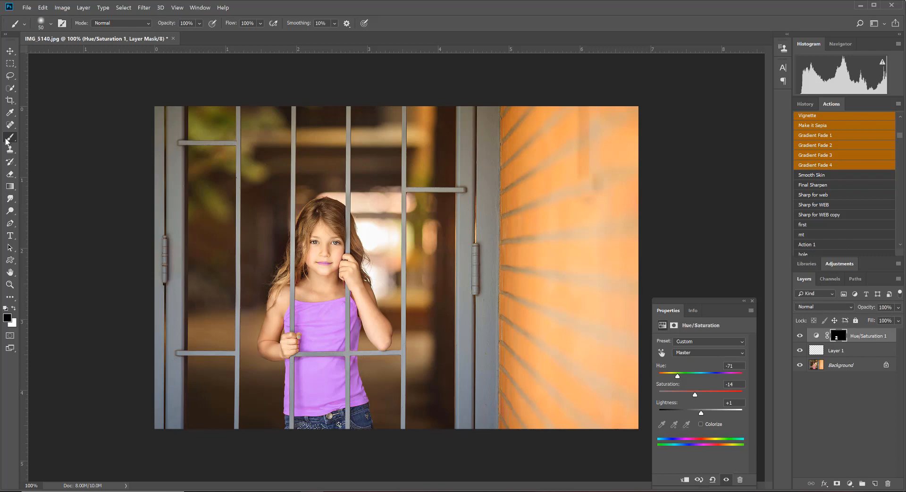
pyautogui.moveTo(313, 263)
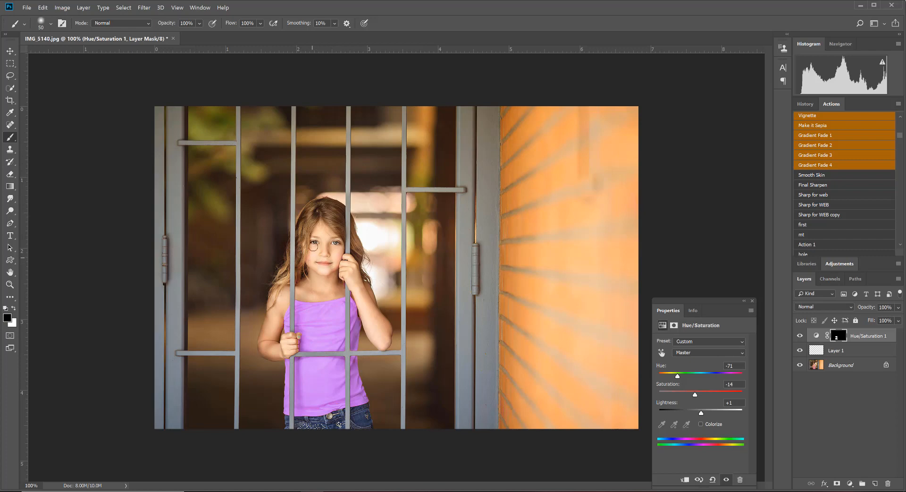
pyautogui.moveTo(540, 263)
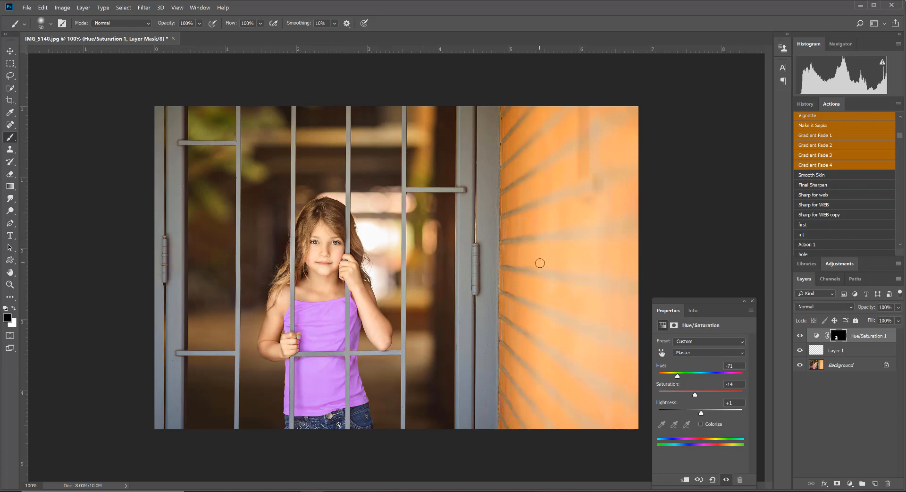
pyautogui.moveTo(538, 263)
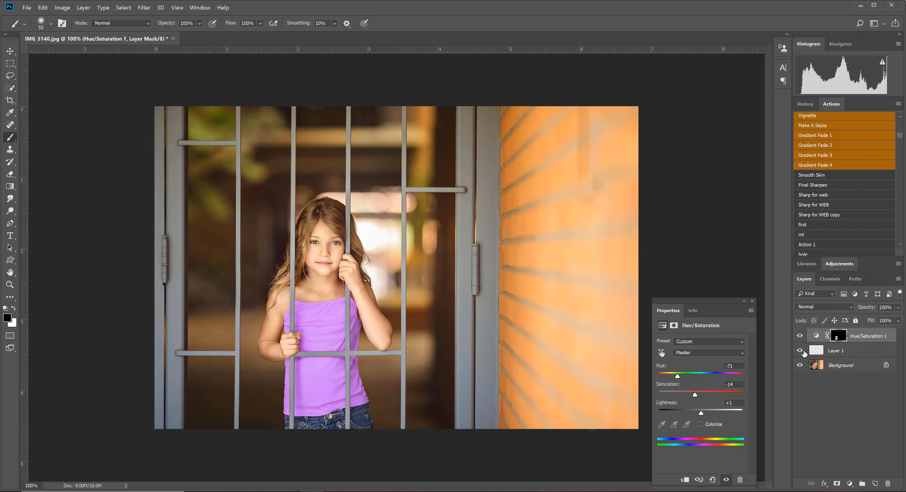
pyautogui.moveTo(801, 351)
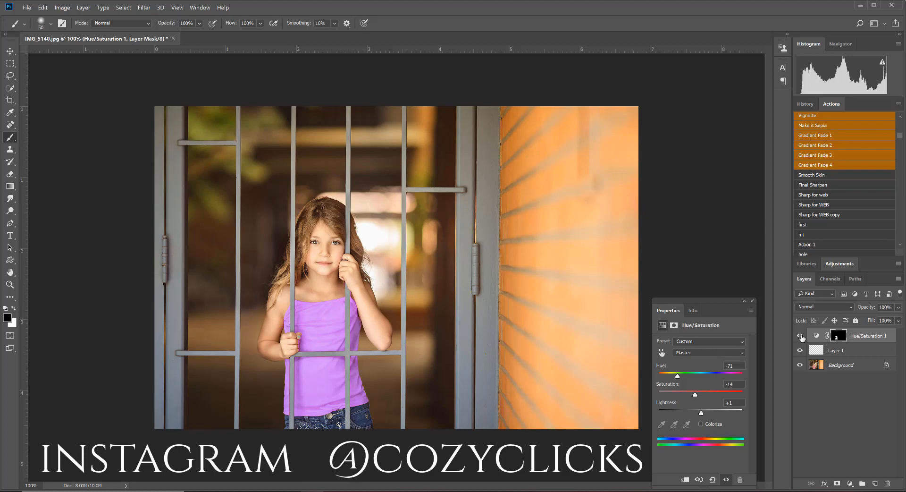
pyautogui.click(800, 336)
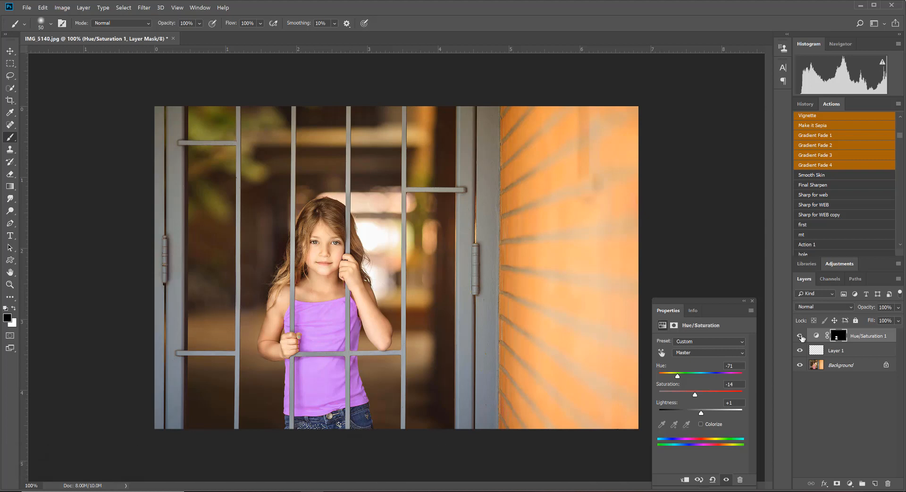